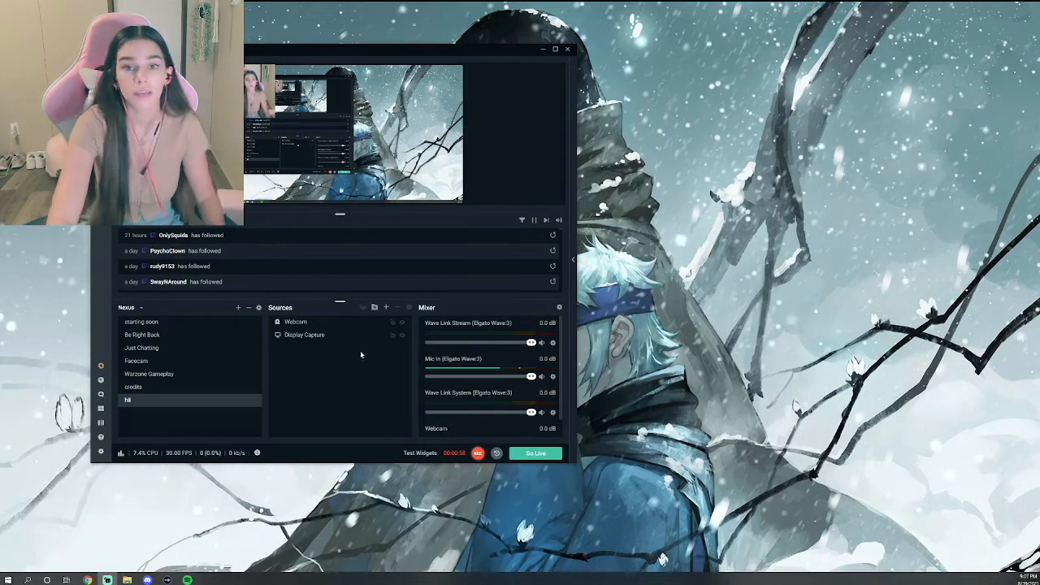
# Add an Alert Box source to the scene so its widget settings come up.
pyautogui.click(387, 307)
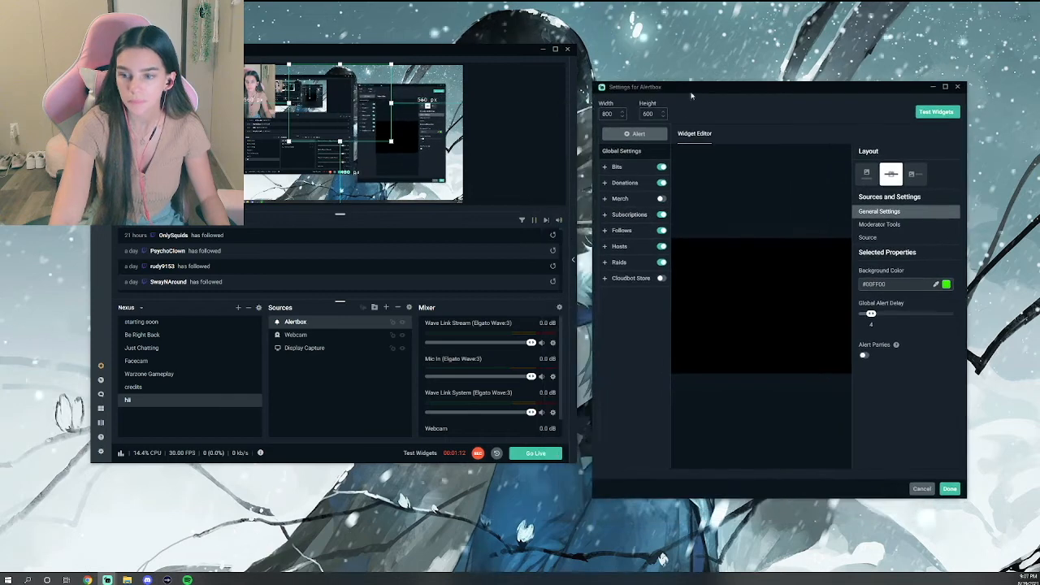
# Expand Donations in the AlertBox settings and select its alert variation thumbnail.
pyautogui.click(624, 182)
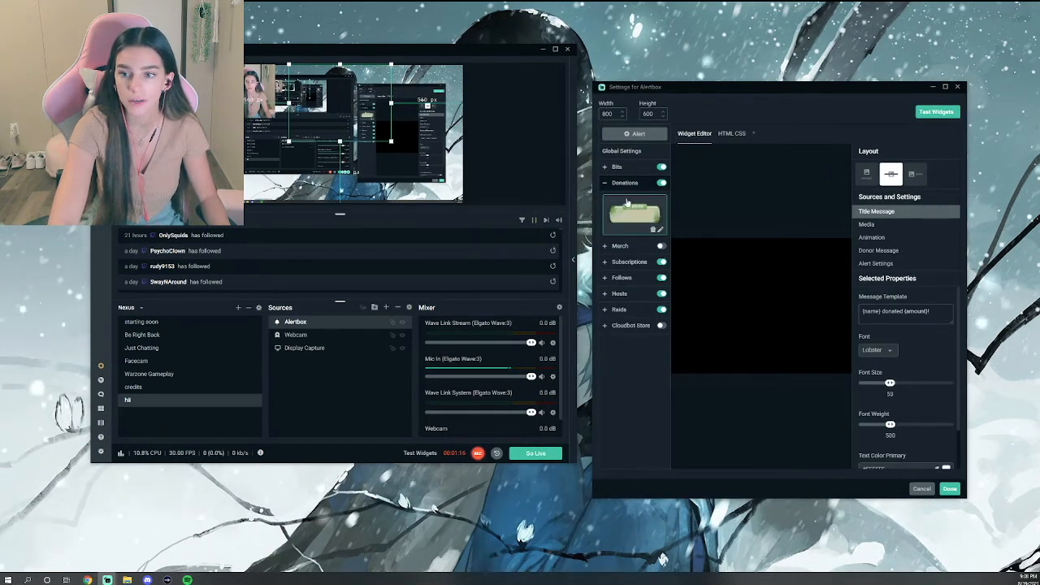
pyautogui.click(618, 166)
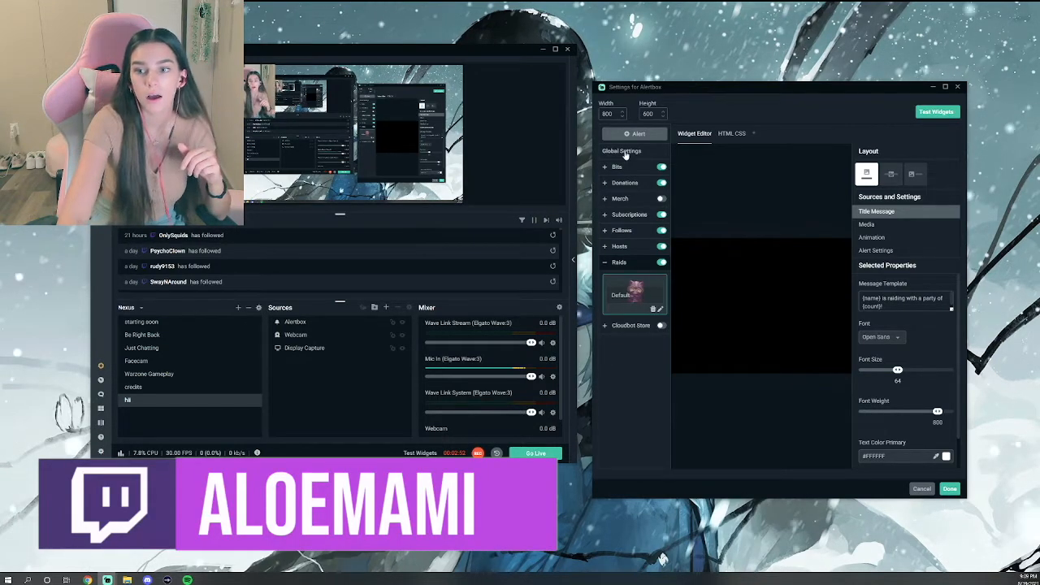
# View the donation alert's Media files (image/video and sound), then finish with Done.
pyautogui.click(617, 166)
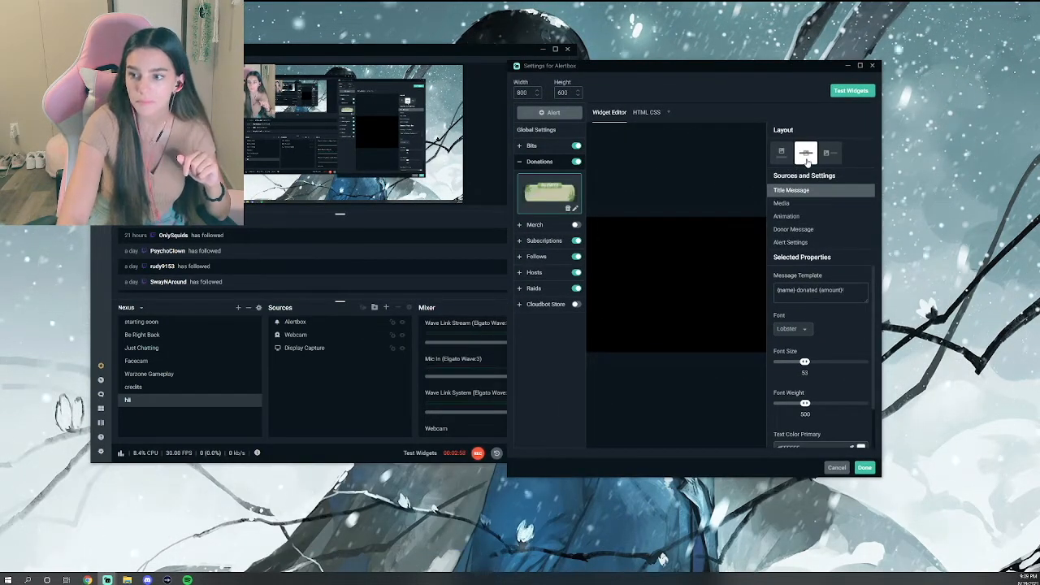
pyautogui.click(780, 204)
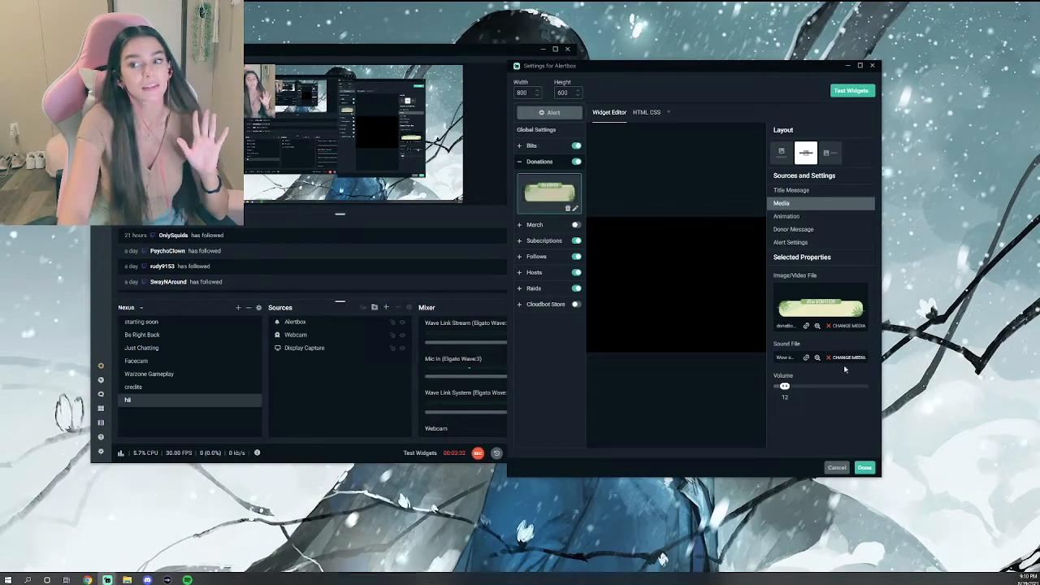
pyautogui.click(865, 468)
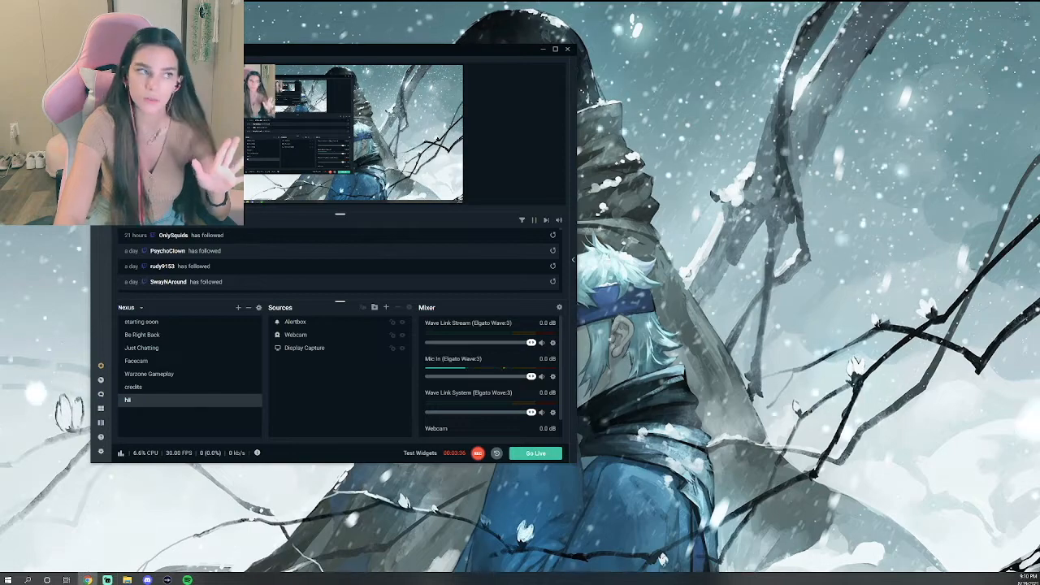
# Switch to Chrome and search YouTube for 'owen wilson wow sound effect'.
pyautogui.click(88, 579)
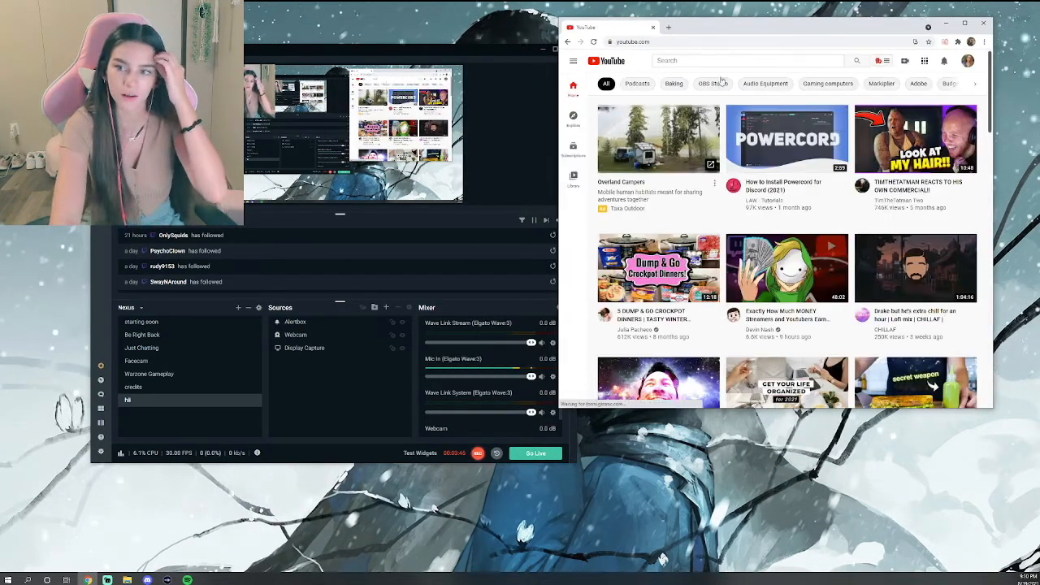
pyautogui.click(744, 60)
pyautogui.write('owe')
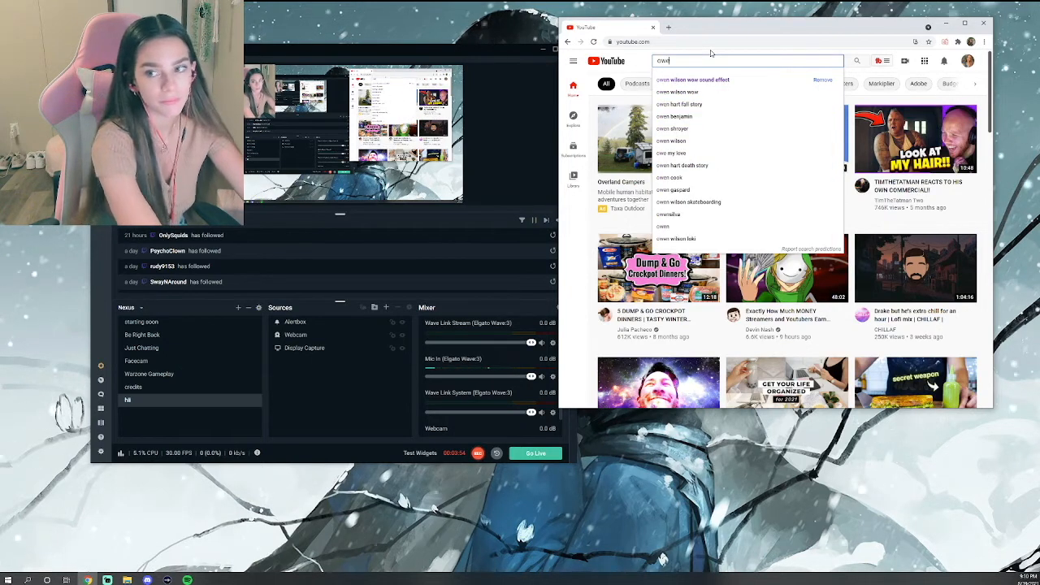
pyautogui.click(693, 78)
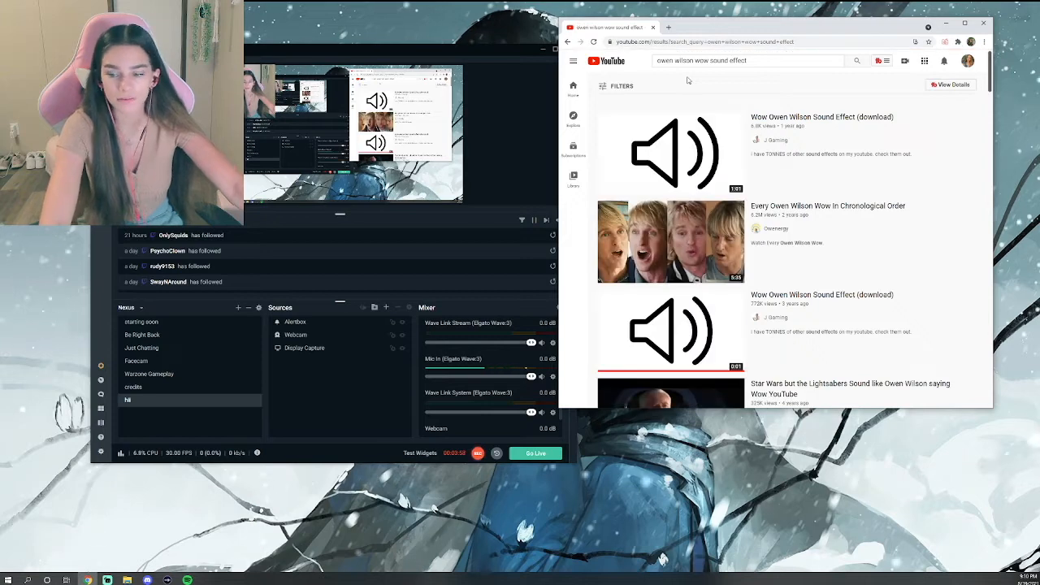
# Open the Wow Owen Wilson Sound Effect (download) video and select its URL in the address bar.
pyautogui.scroll(-3)
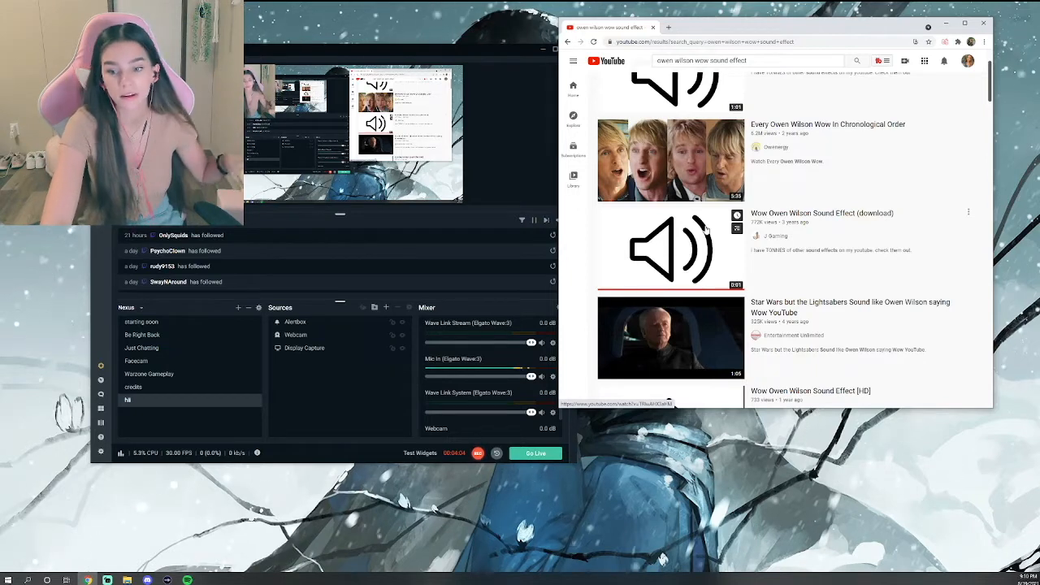
pyautogui.click(669, 250)
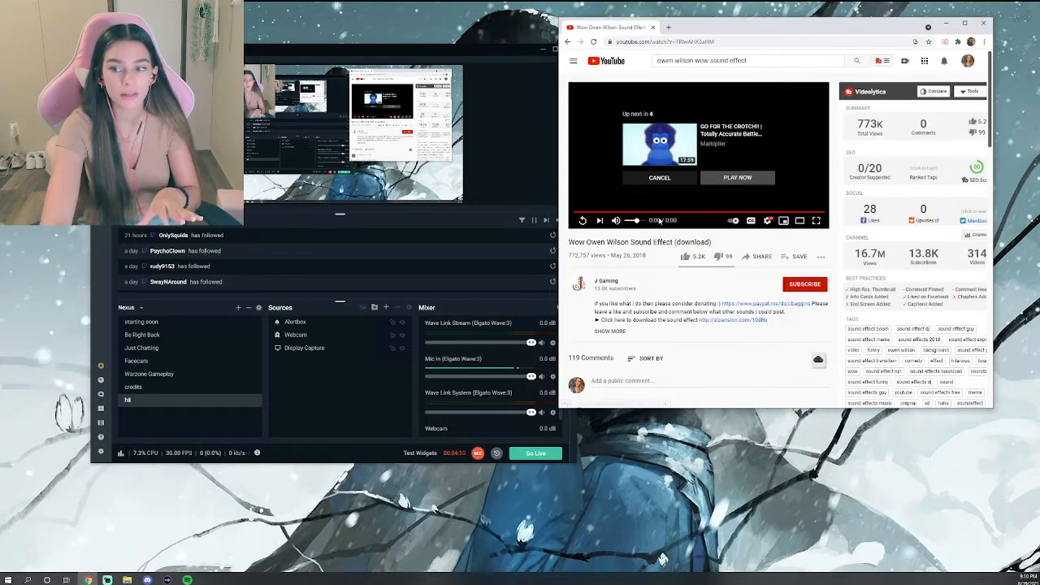
pyautogui.rightClick(698, 42)
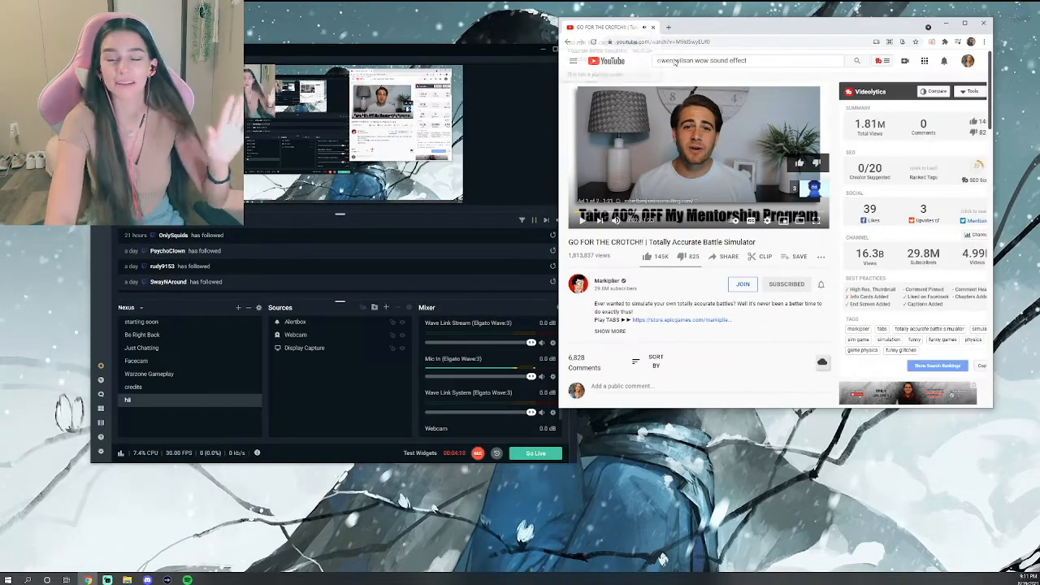
pyautogui.click(663, 42)
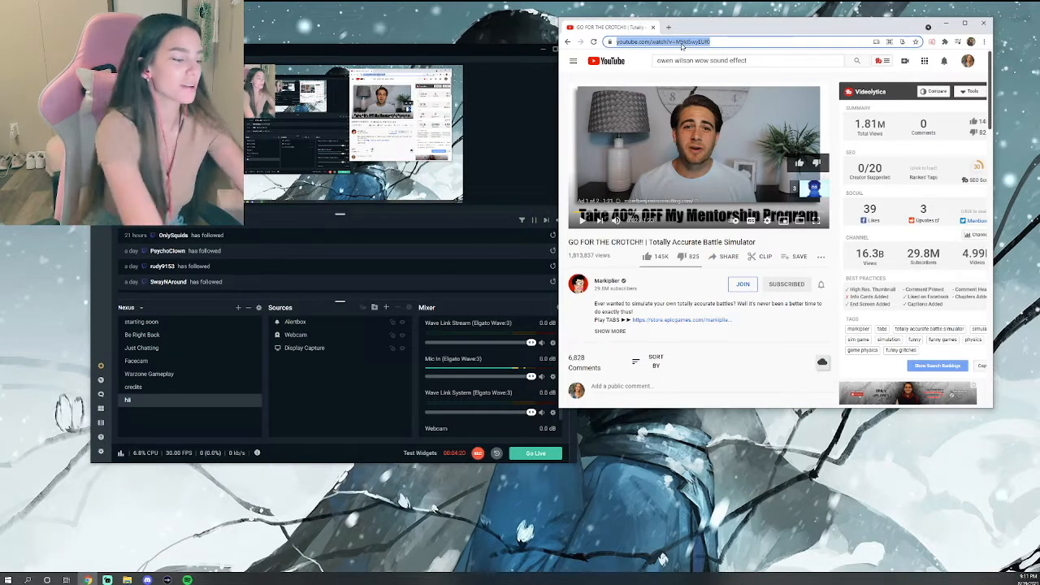
# Search 'youtube to mp3' and paste the copied video link into the converter's URL box.
pyautogui.write('youtube to mp3')
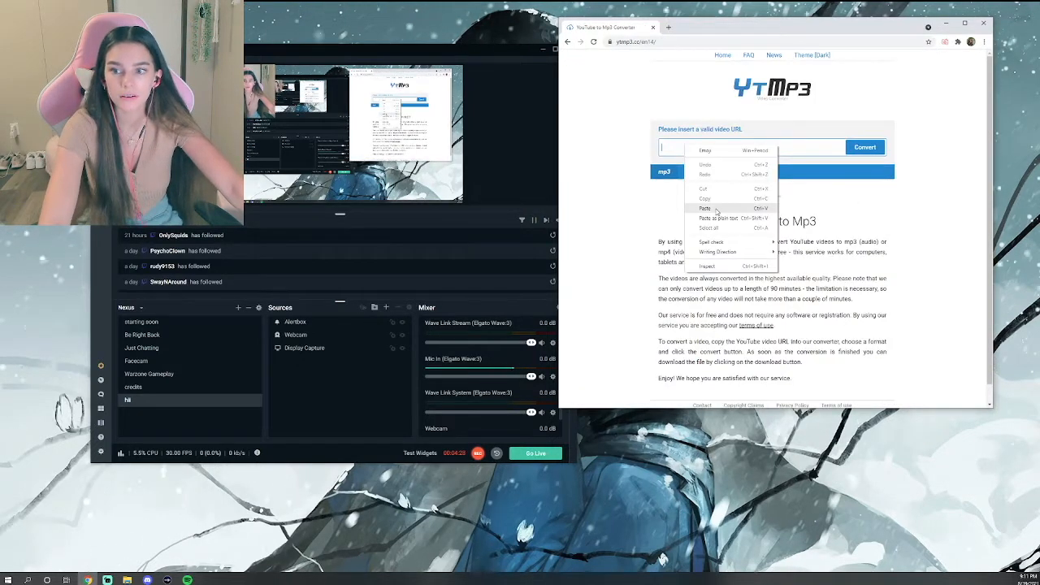
pyautogui.click(705, 208)
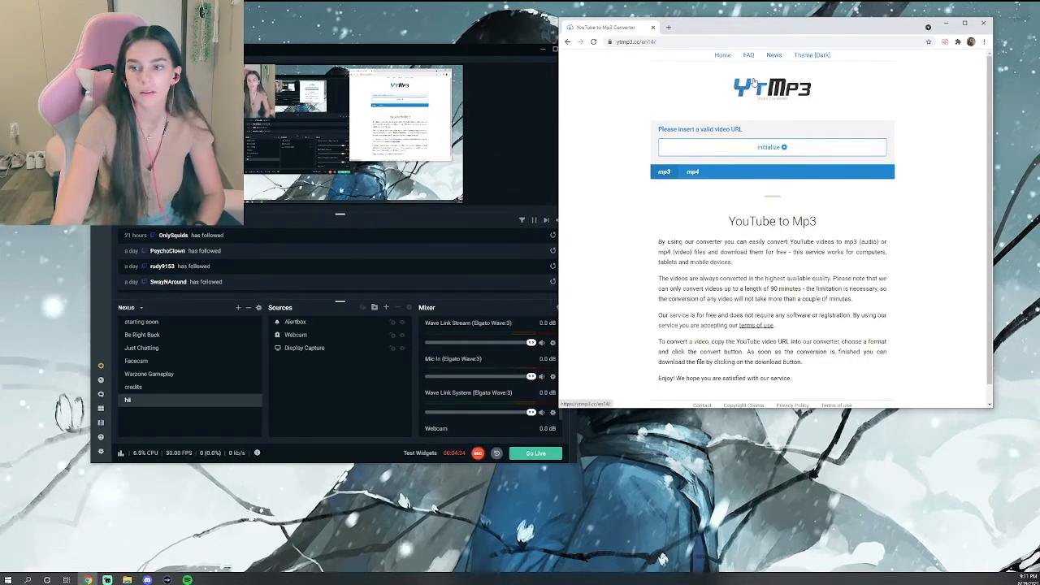
pyautogui.moveTo(802, 104)
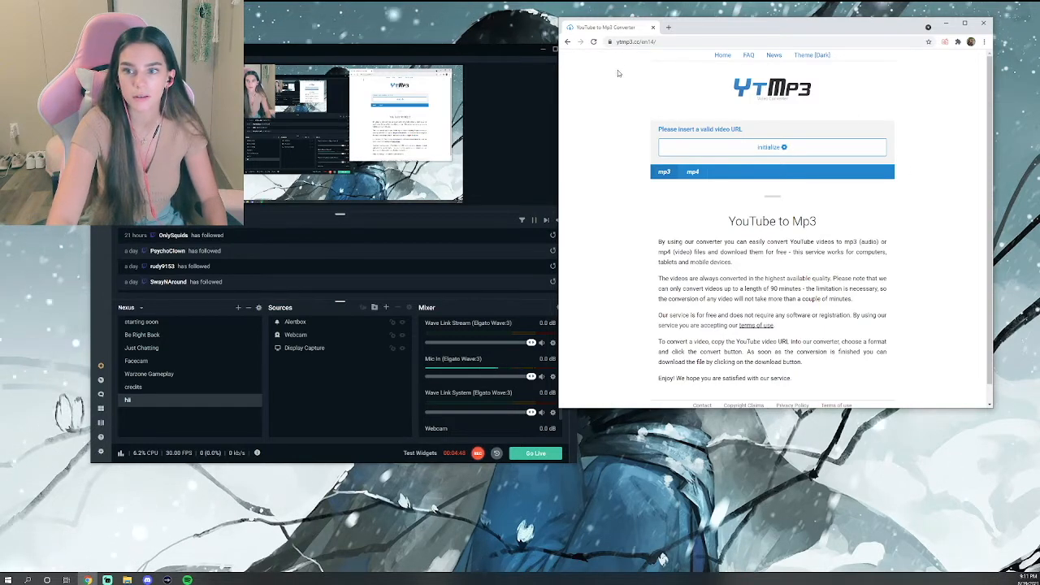
pyautogui.moveTo(561, 168)
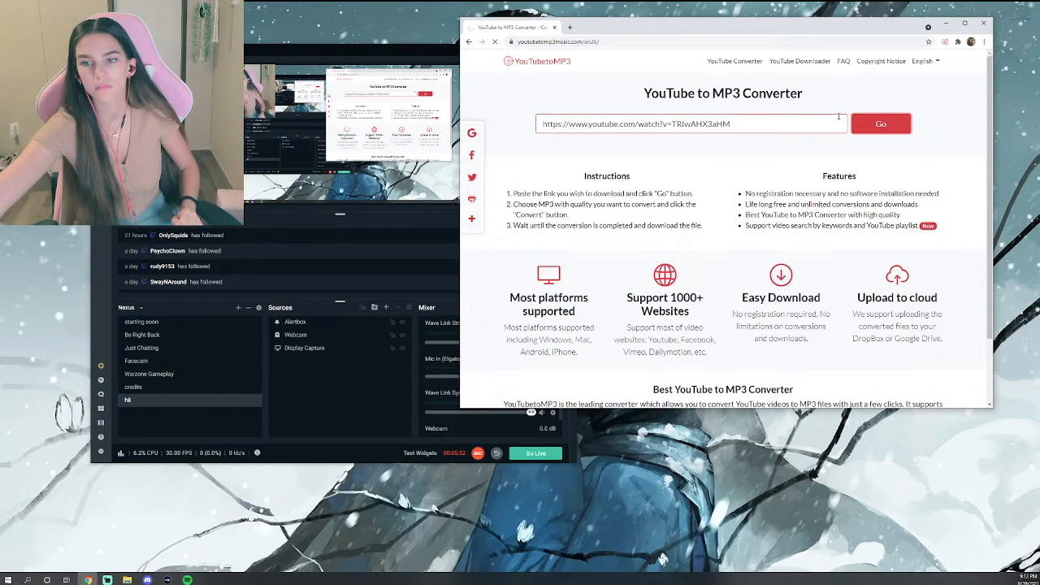
# Fetch the pasted video with Go and pick an audio quality from the format dropdown.
pyautogui.click(881, 124)
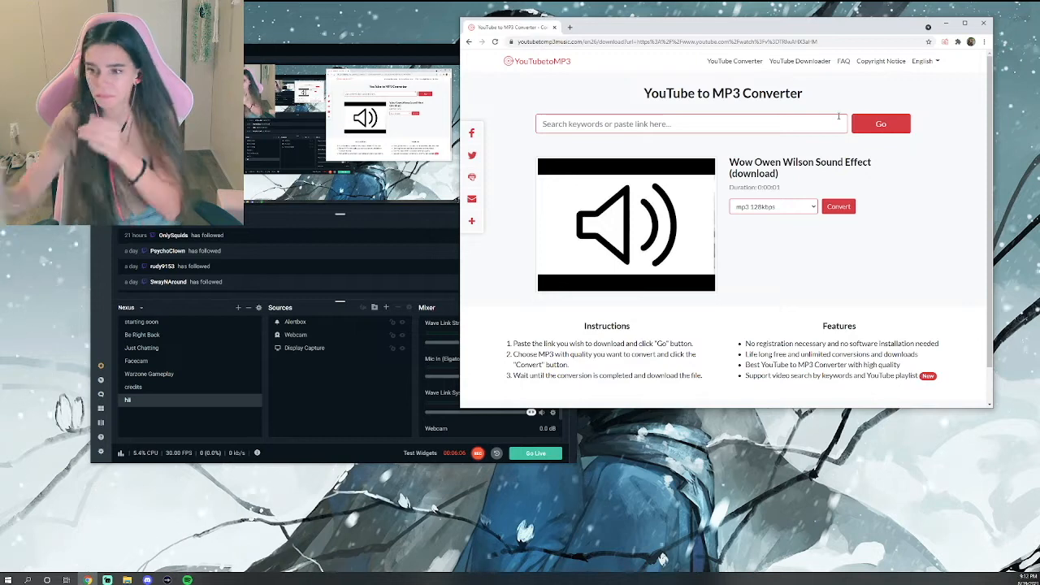
pyautogui.click(772, 206)
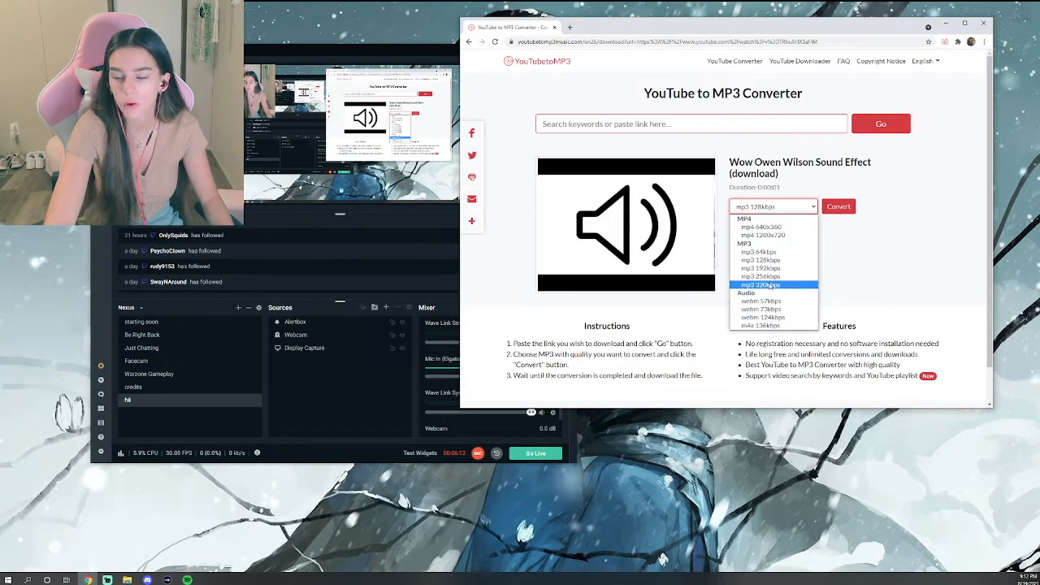
pyautogui.click(838, 207)
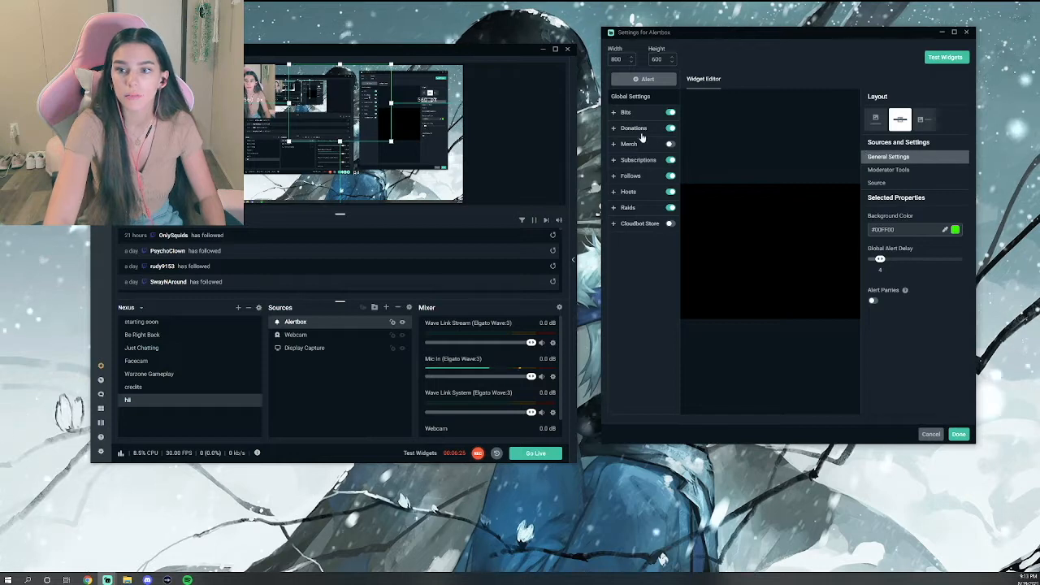
# Close the Settings for AlertBox window, leaving the main scene.
pyautogui.click(634, 126)
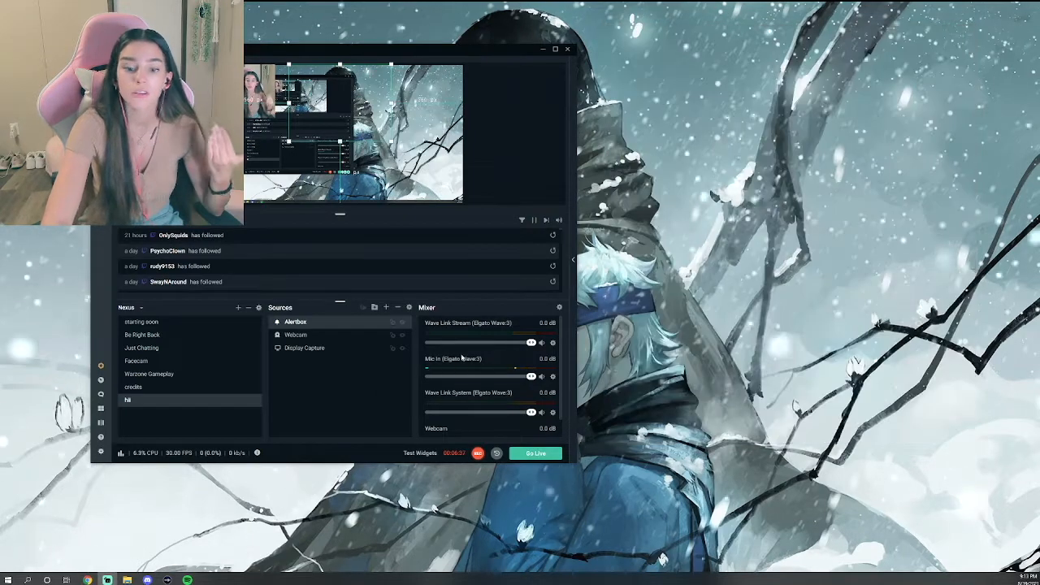
# In Chrome, run a Google search for 'mp3 to ogg' converter sites.
pyautogui.click(88, 581)
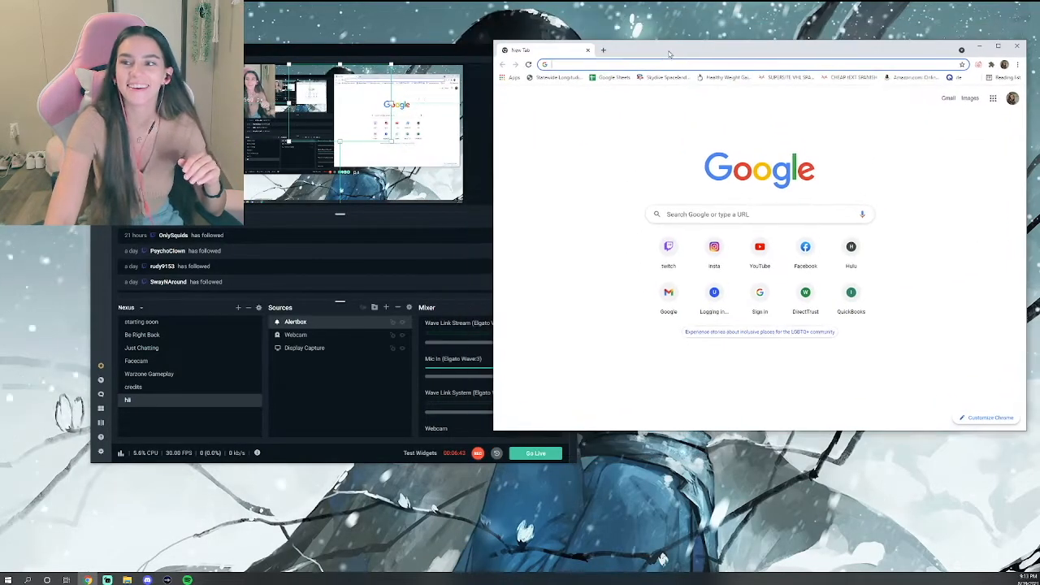
pyautogui.write('mp3 to')
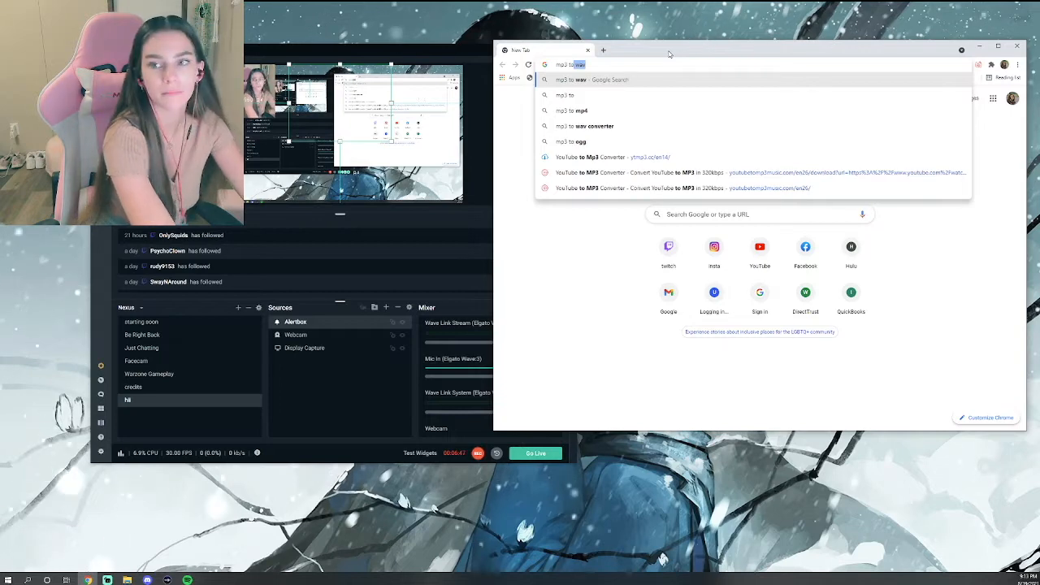
pyautogui.write('aac')
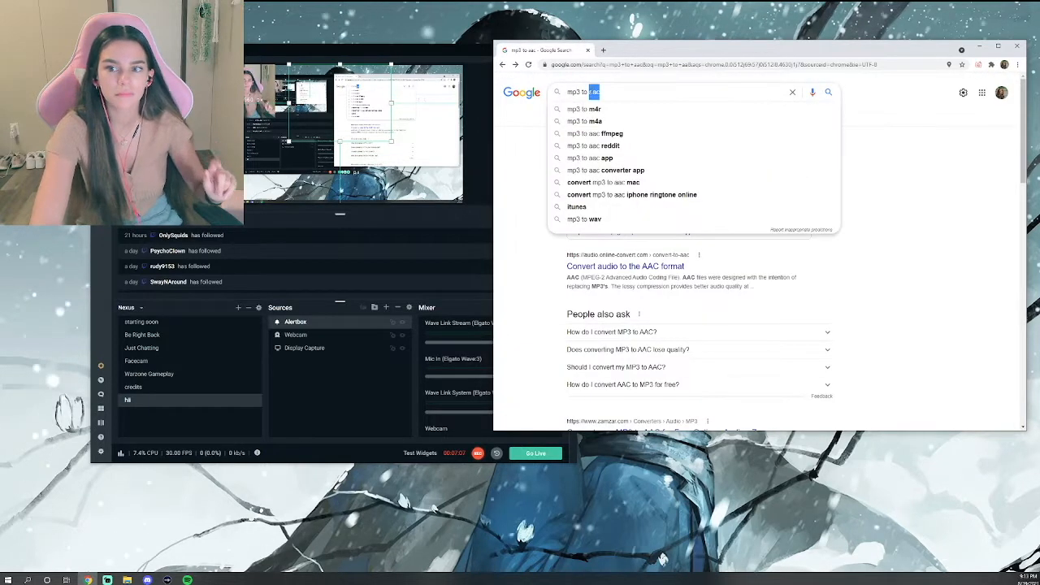
pyautogui.write('ogg')
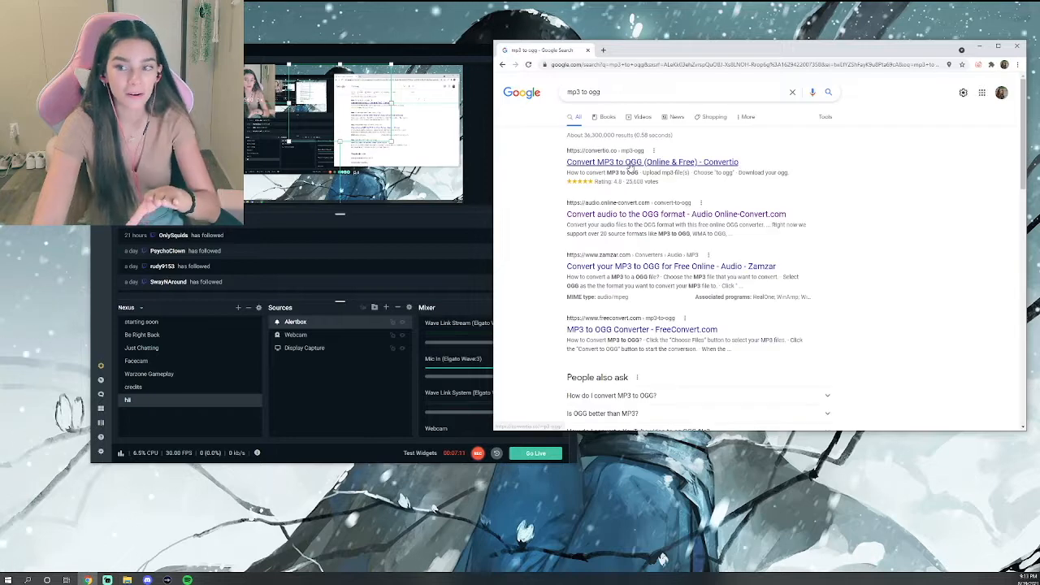
pyautogui.moveTo(676, 215)
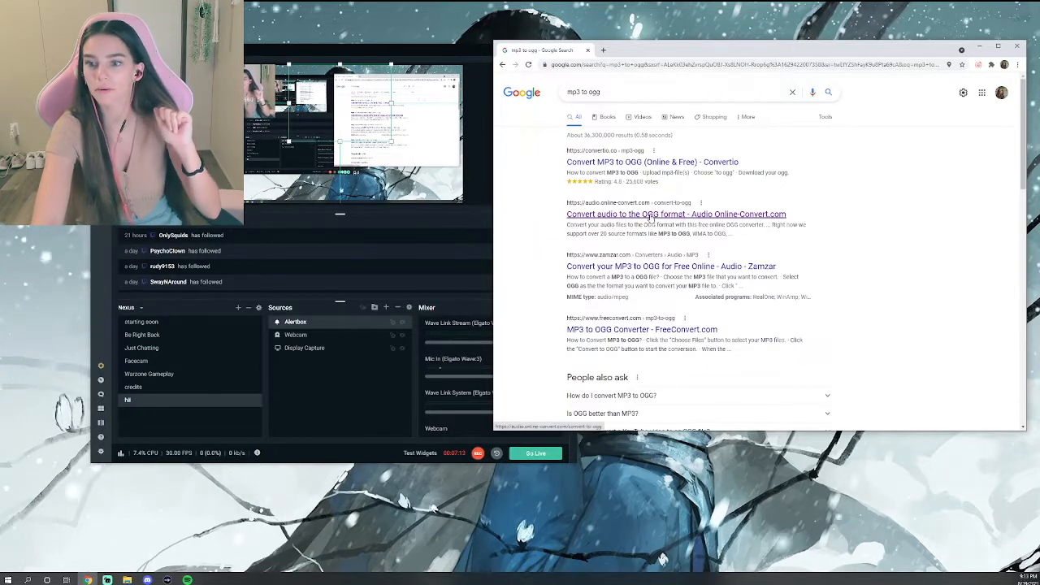
# Open the Online-Convert OGG page and upload the Wow sound effect file.
pyautogui.click(676, 214)
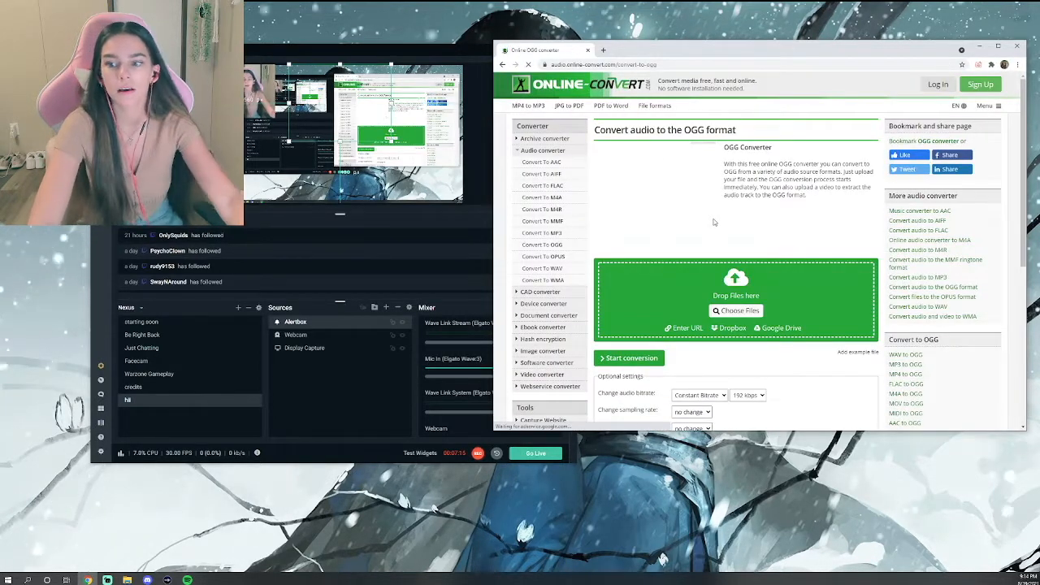
pyautogui.click(735, 310)
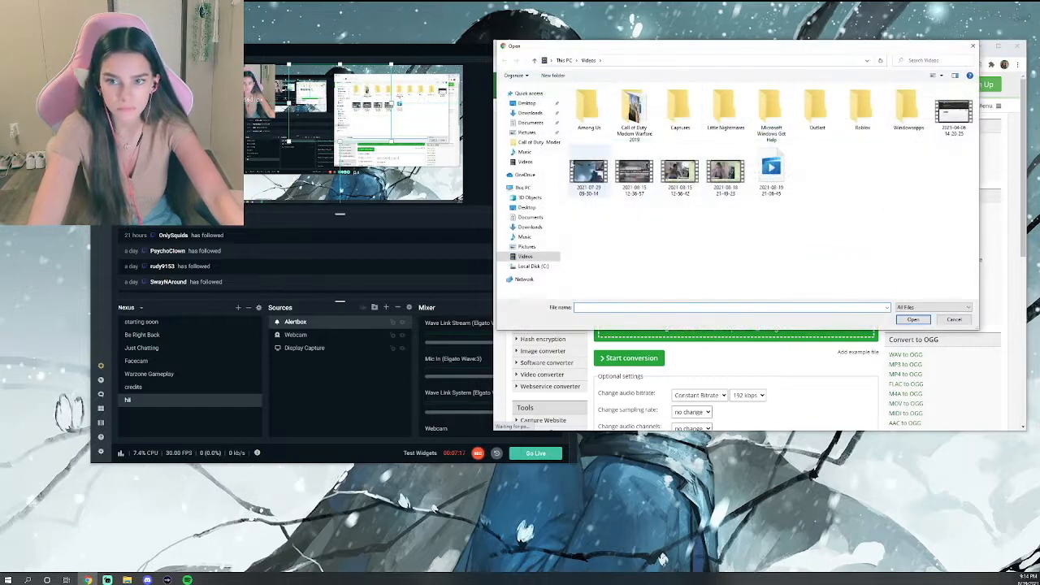
pyautogui.click(530, 112)
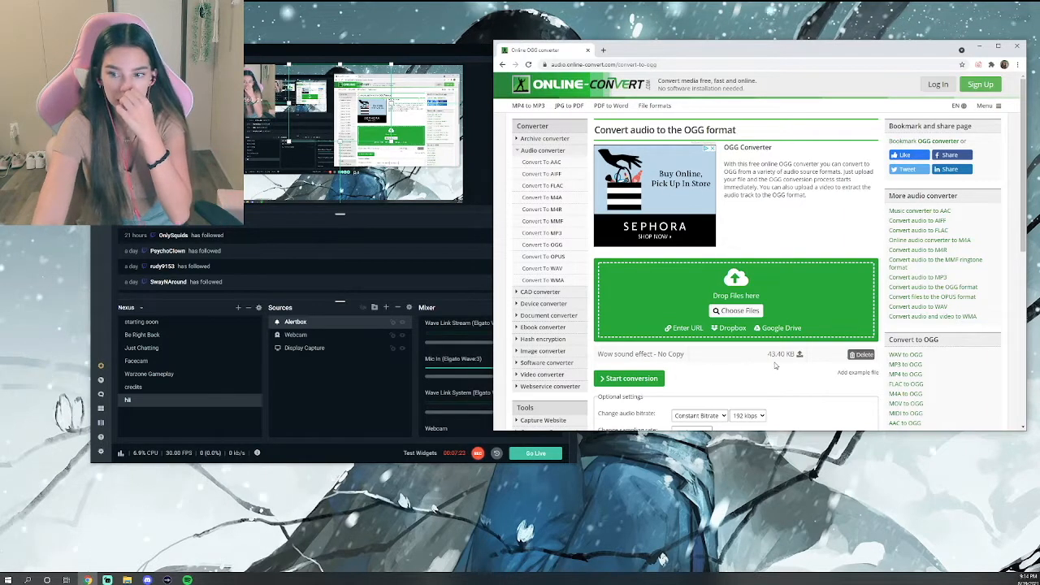
# Convert the file to OGG, download the result and dismiss the download prompt.
pyautogui.click(629, 379)
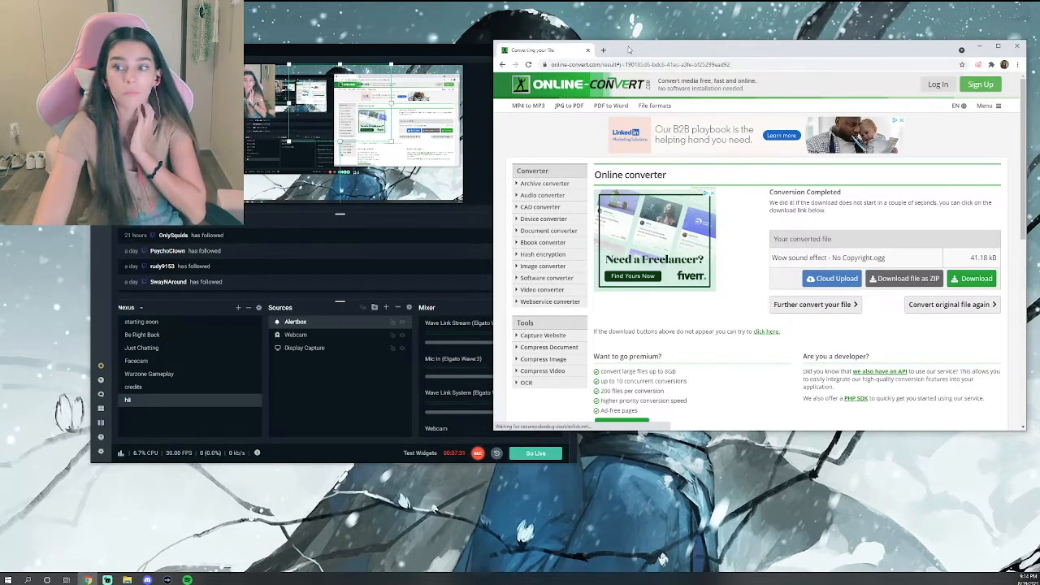
pyautogui.click(972, 278)
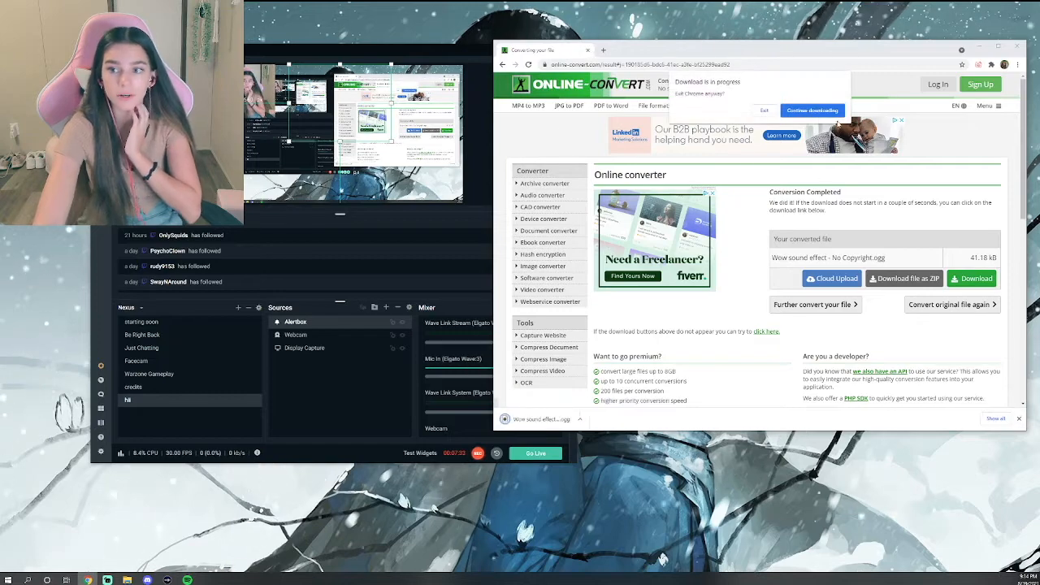
pyautogui.click(763, 110)
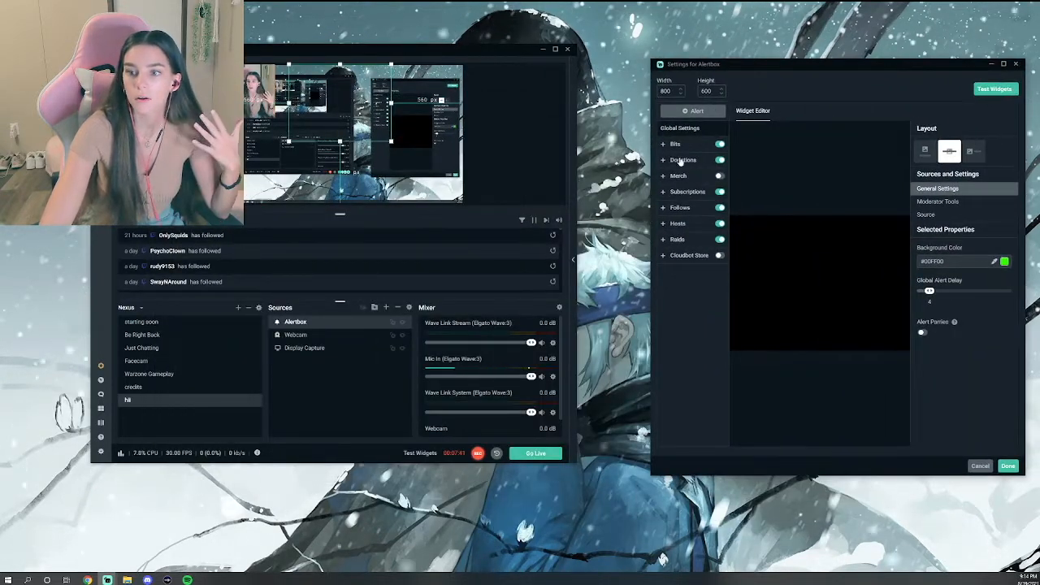
# Set the donation alert's sound file to the converted Wow sound effect OGG from the media gallery.
pyautogui.click(683, 160)
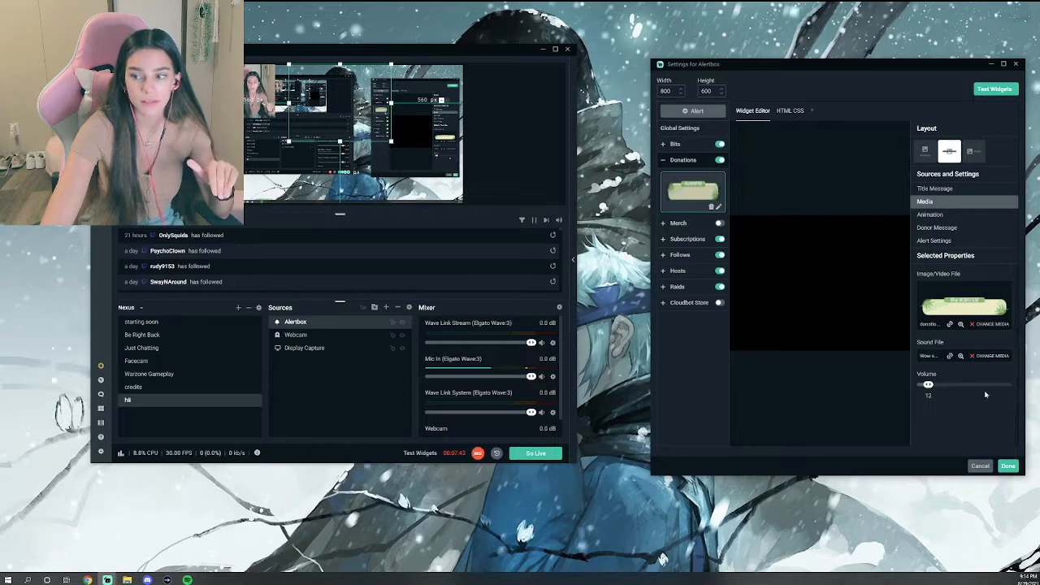
pyautogui.click(991, 356)
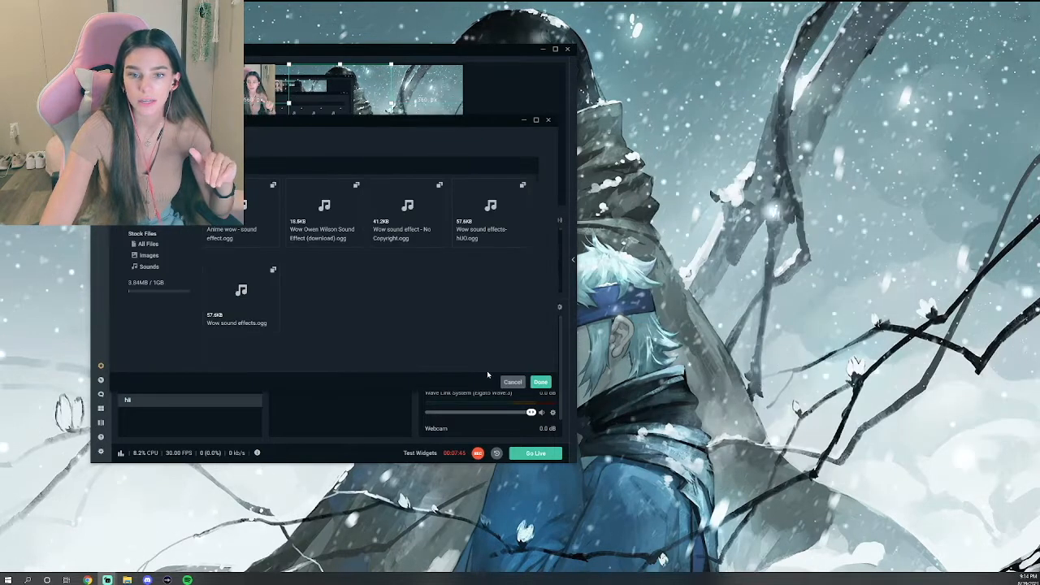
pyautogui.click(240, 208)
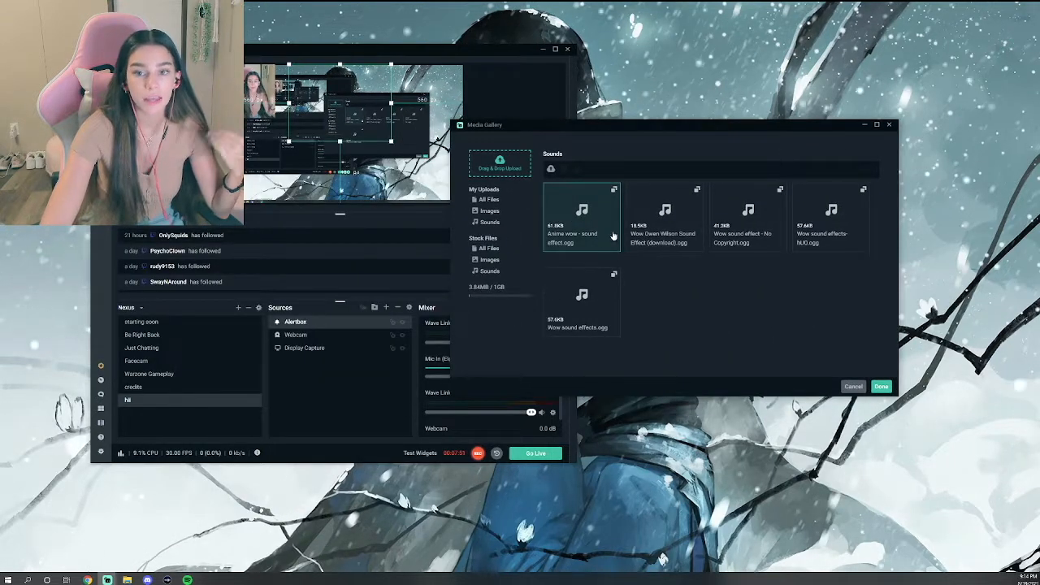
pyautogui.click(663, 218)
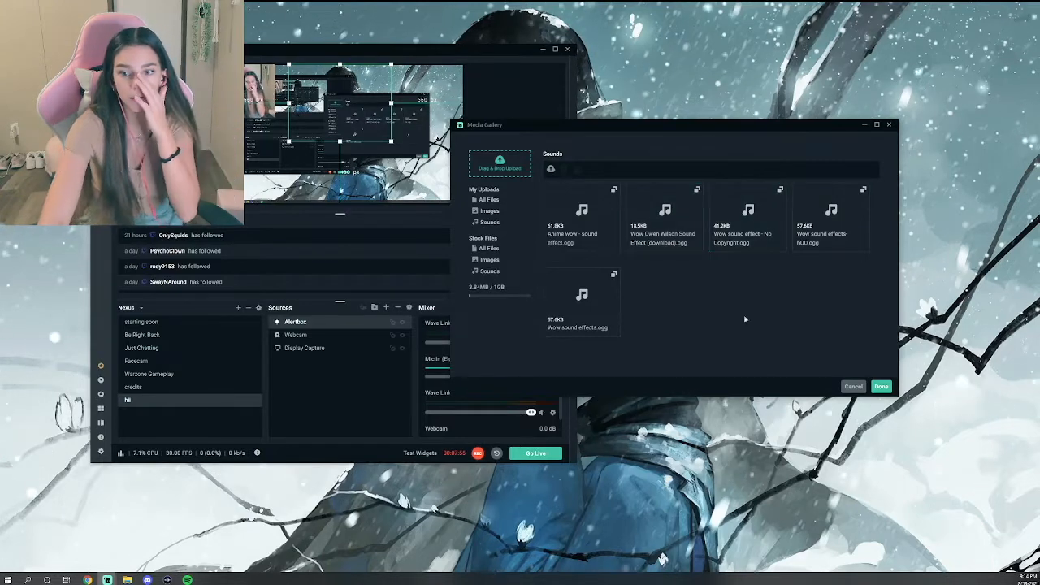
pyautogui.moveTo(774, 332)
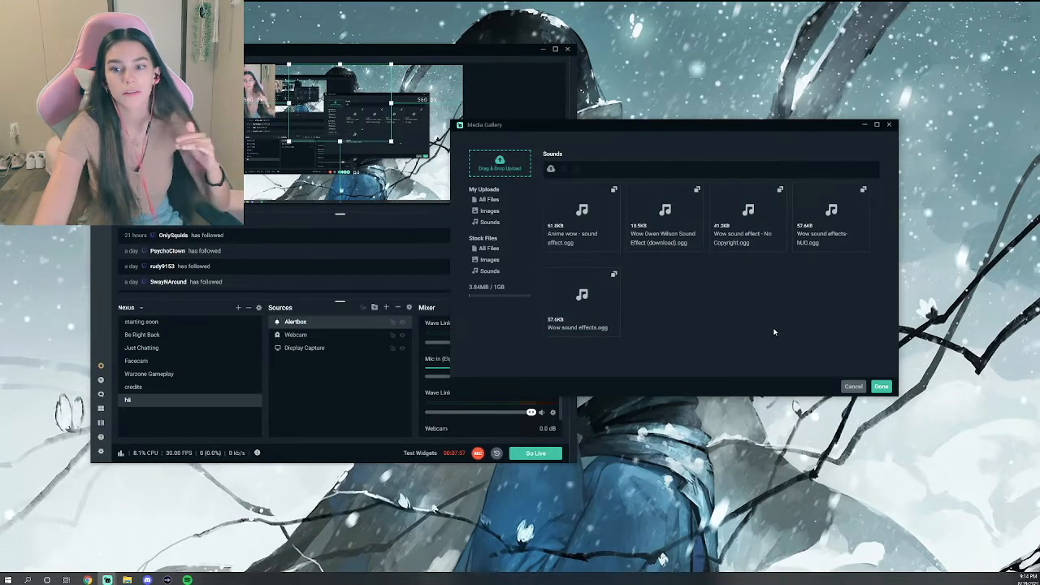
pyautogui.click(881, 387)
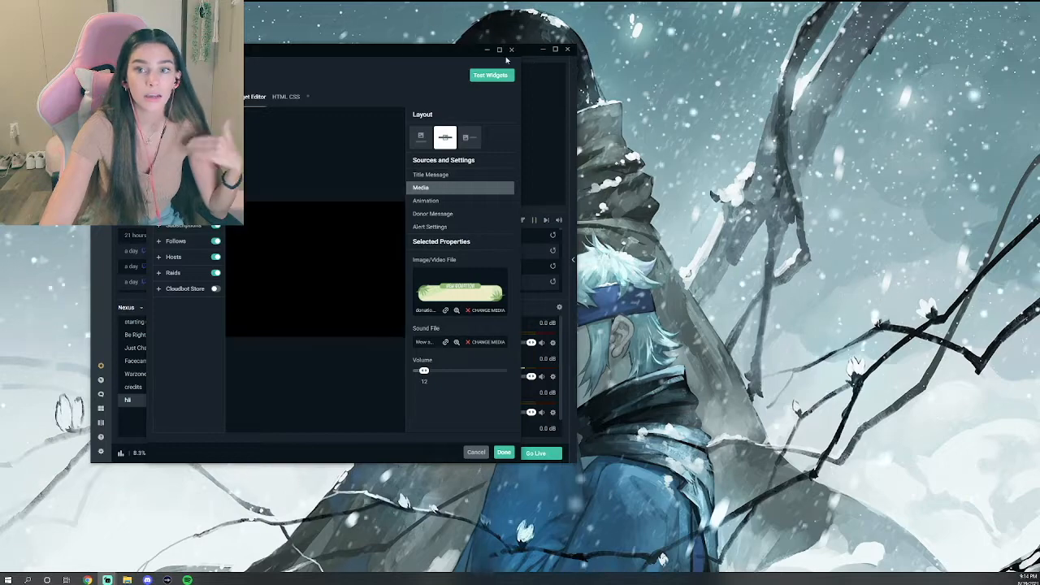